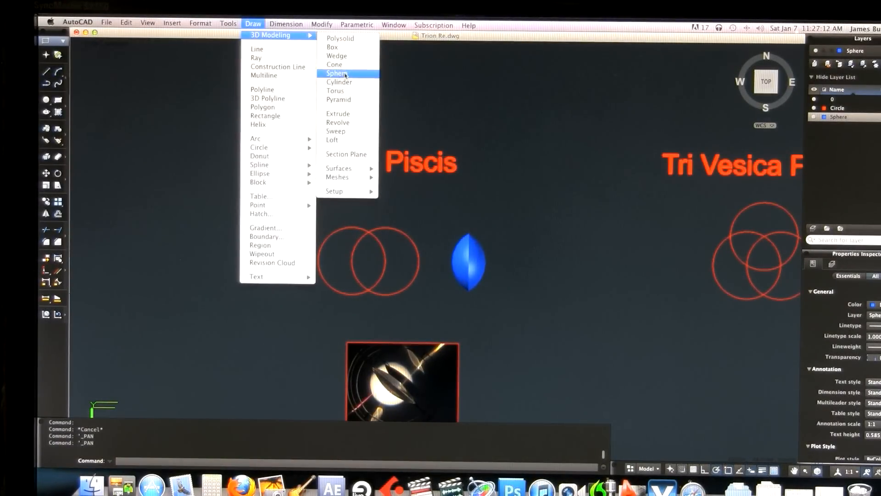
- Start a 3D sphere solid for the first Vesica Piscis circle
left_click(337, 73)
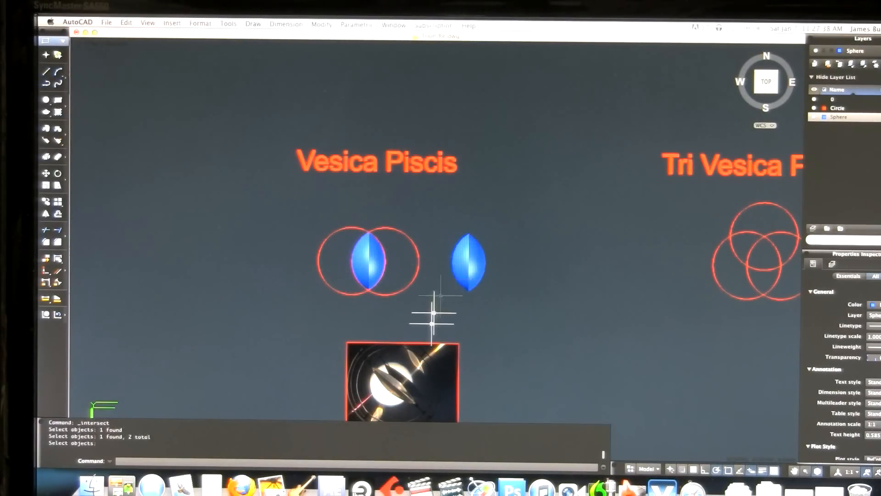